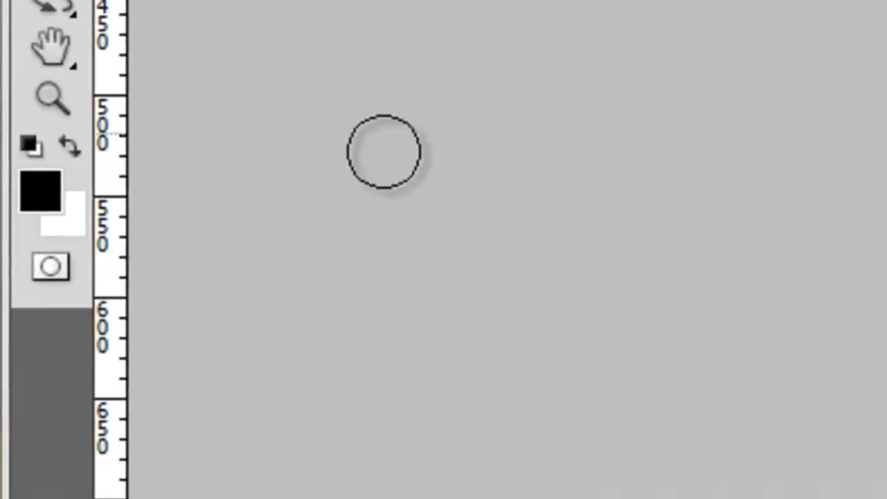
Switch the sign photo into Quick Mask mode
left_click(50, 266)
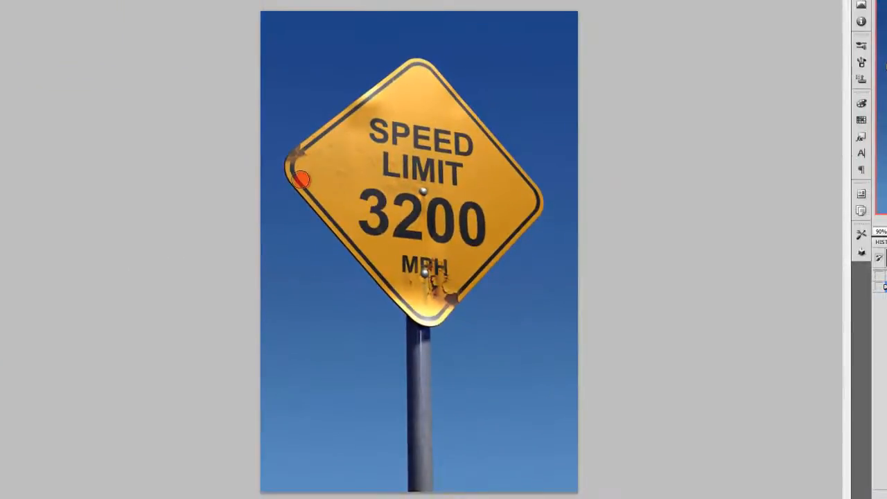
Paint the red Quick Mask overlay over the speed limit sign and its pole
left_click_drag(302, 179, 301, 160)
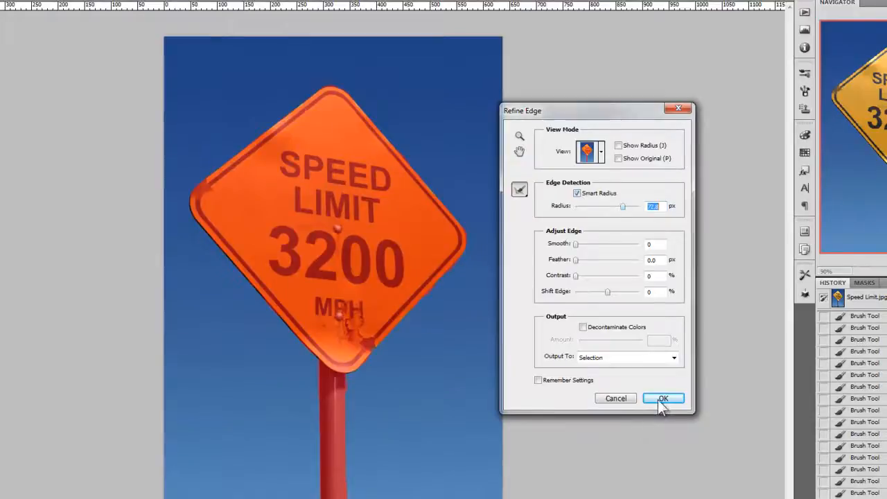
Confirm Refine Edge with Smart Radius to select the sky around the sign
left_click(662, 398)
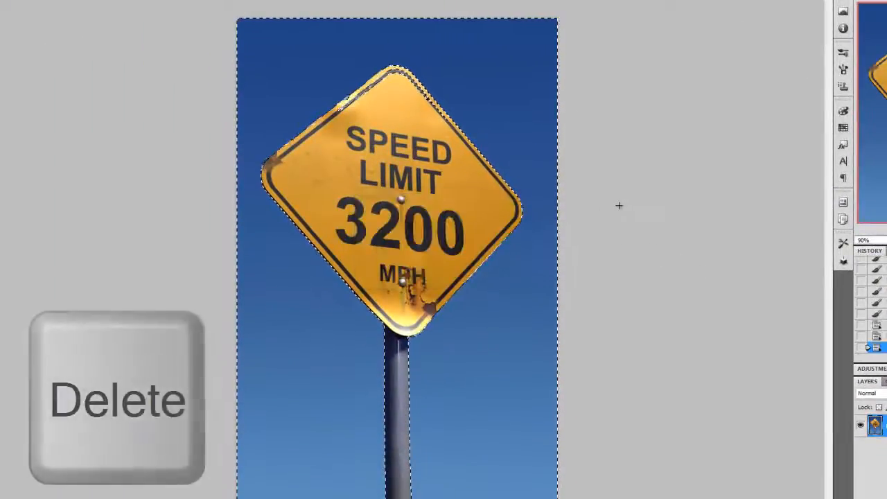
Delete the selected blue sky to transparency
key("Delete")
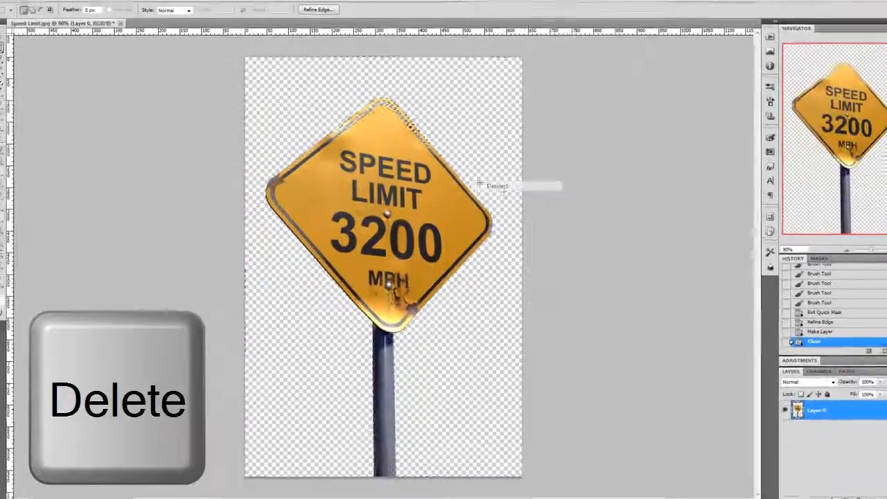